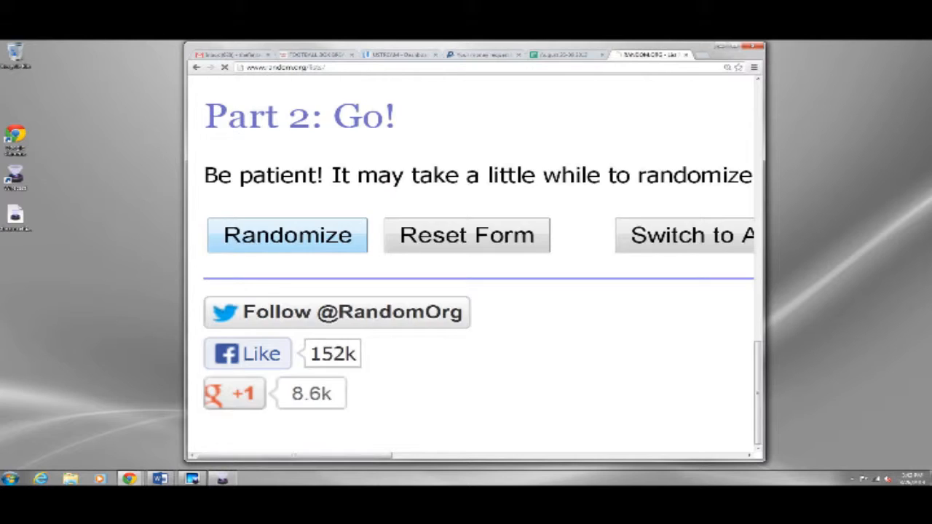
Randomize the nine entered names and reshuffle with Again! until at least five randomizations are reported.
left_click(287, 235)
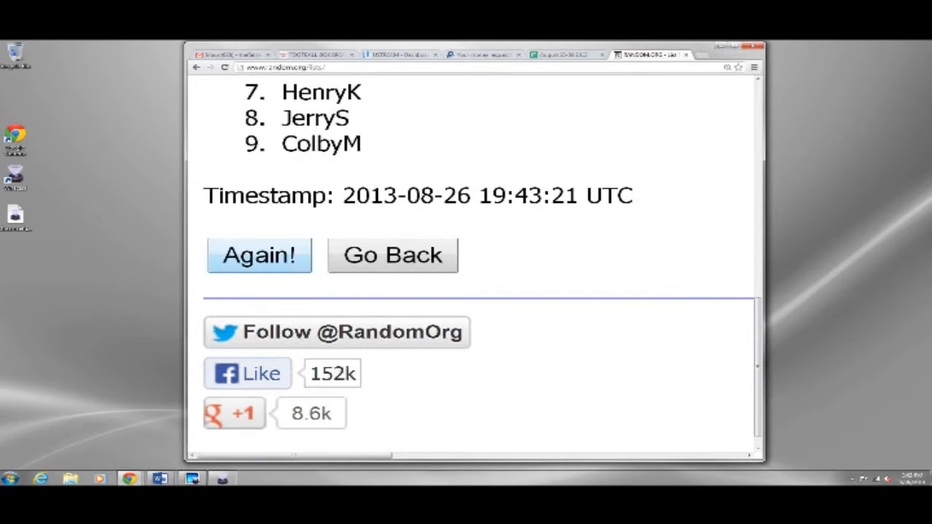
left_click(260, 256)
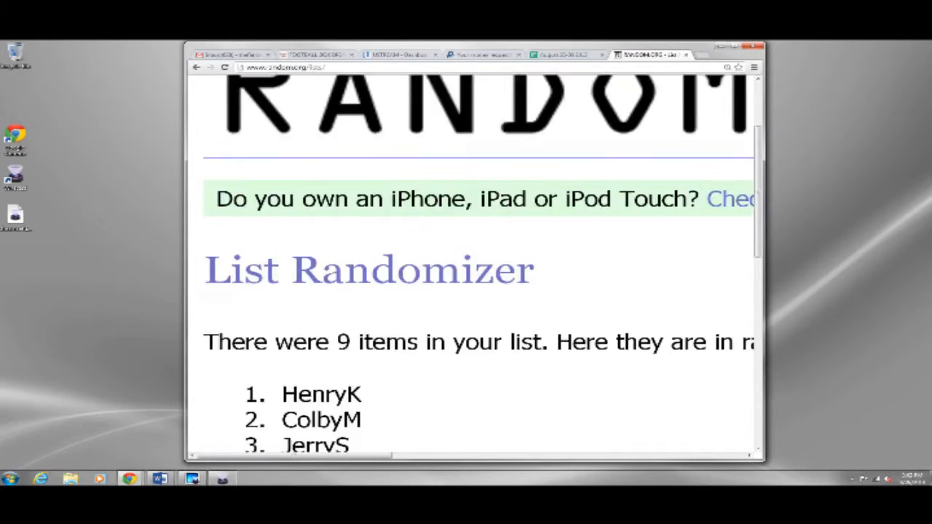
scroll("up", 3)
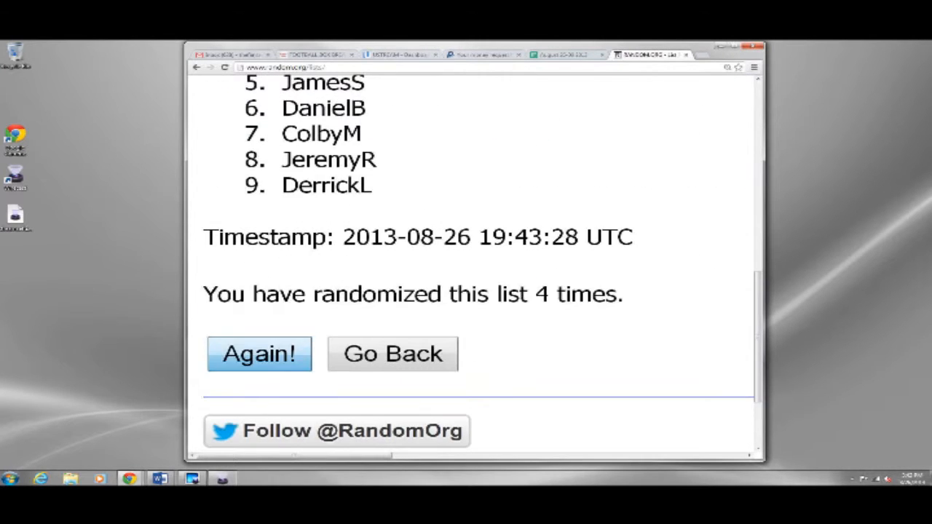
left_click(259, 354)
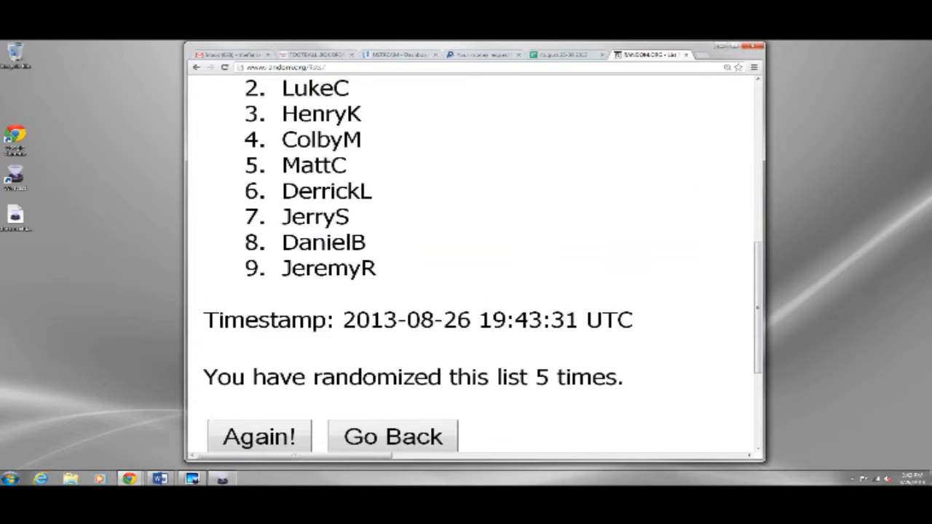
left_click(259, 437)
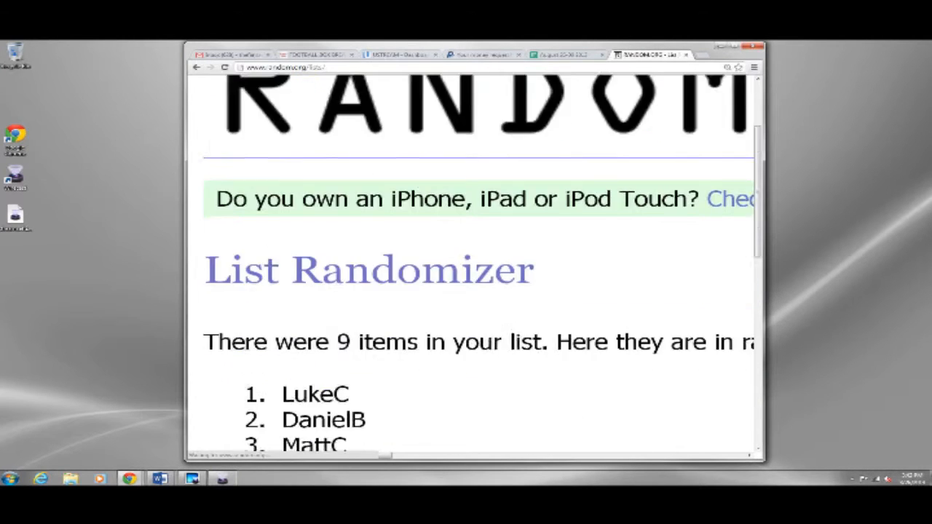
scroll("down", 3)
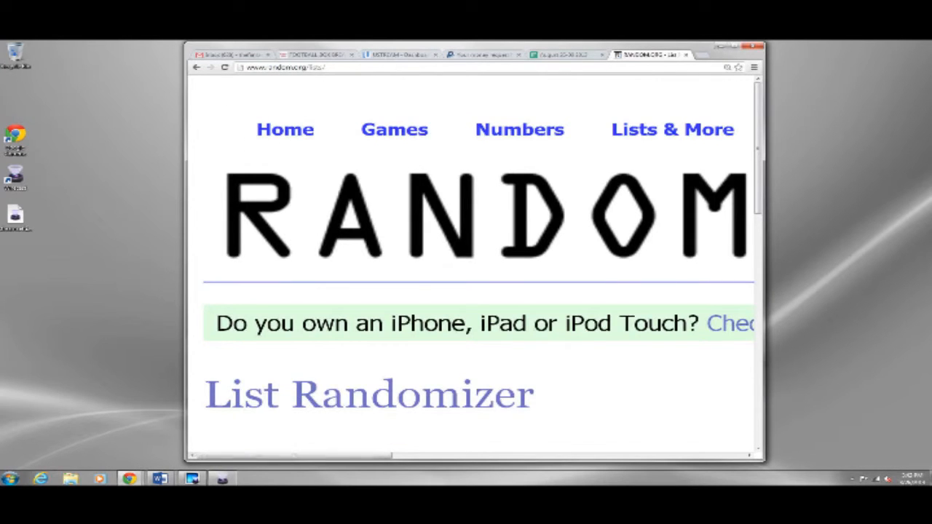
Scroll through the final numbered ordering to read all nine names and the 19:43:44 UTC timestamp.
scroll("down", 3)
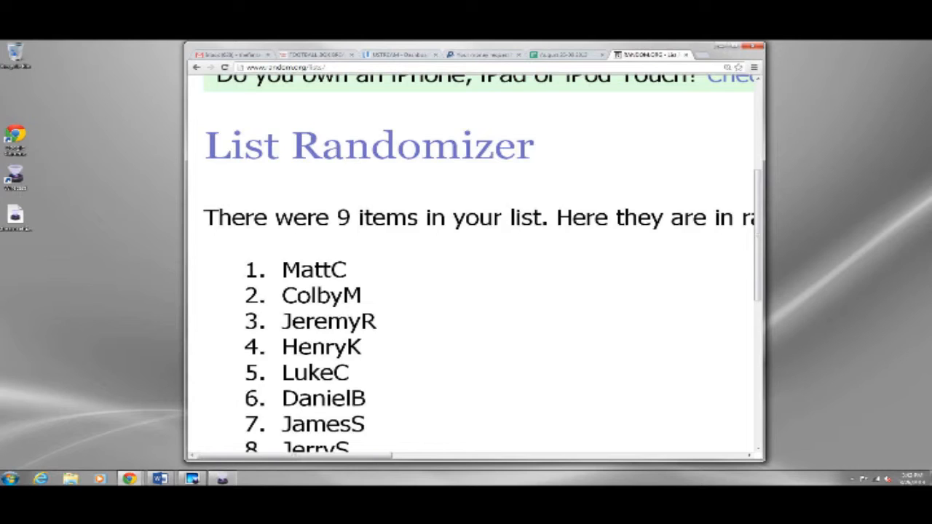
scroll("down", 3)
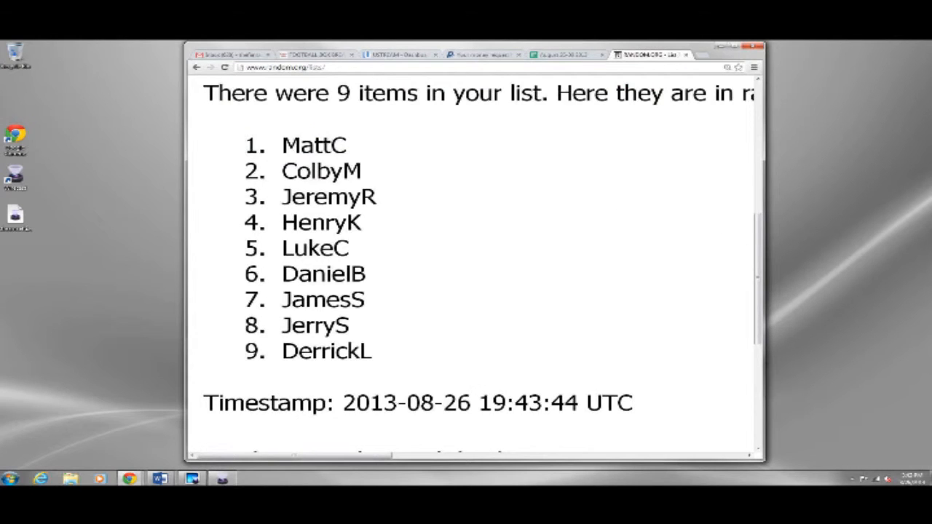